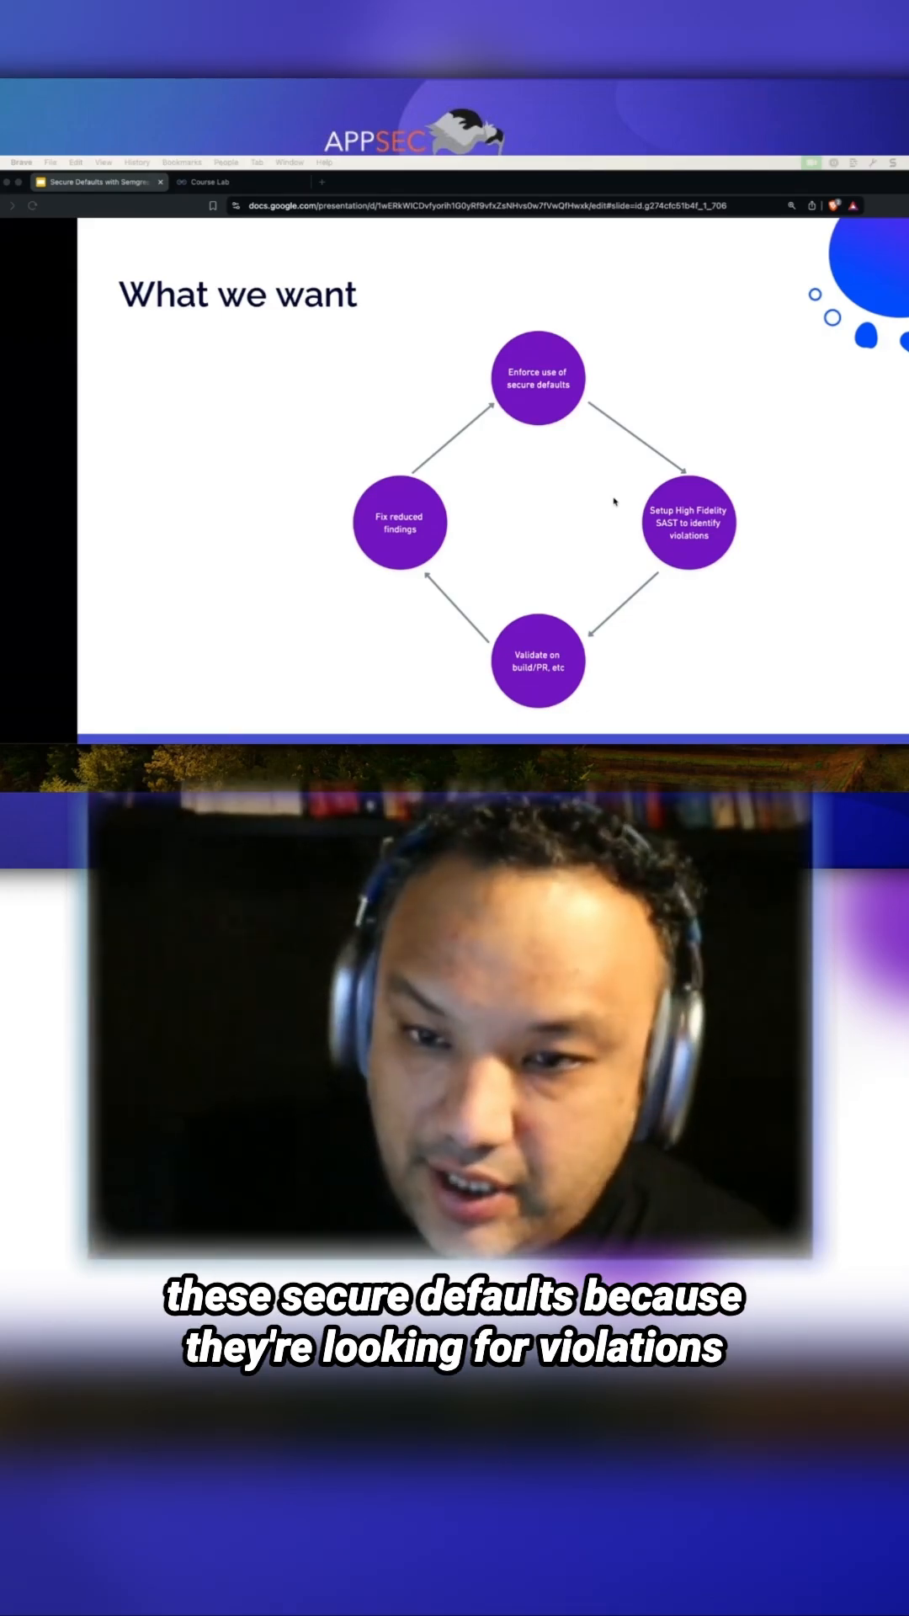
pyautogui.moveTo(762, 528)
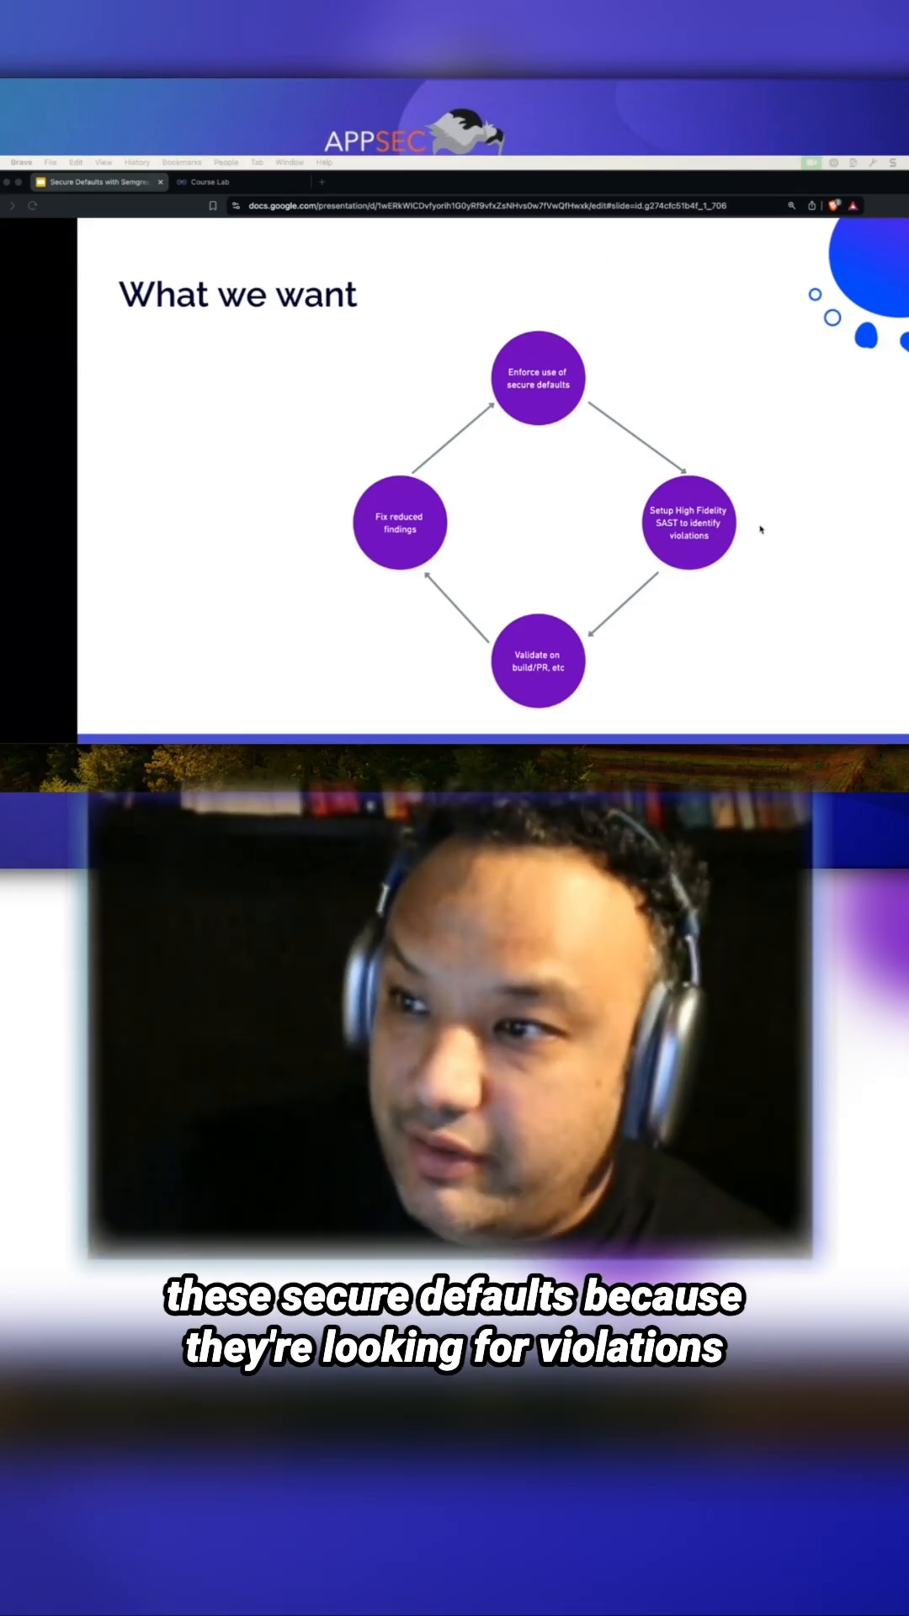